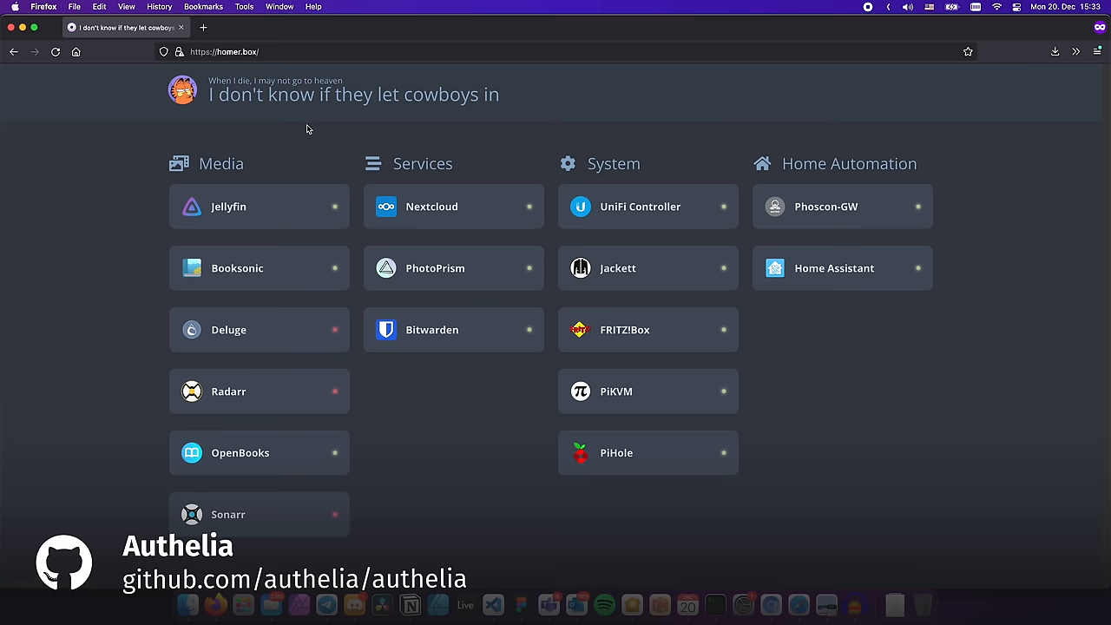
Open the Authelia site from Homer and scroll down to its Available Features section
left_click(228, 207)
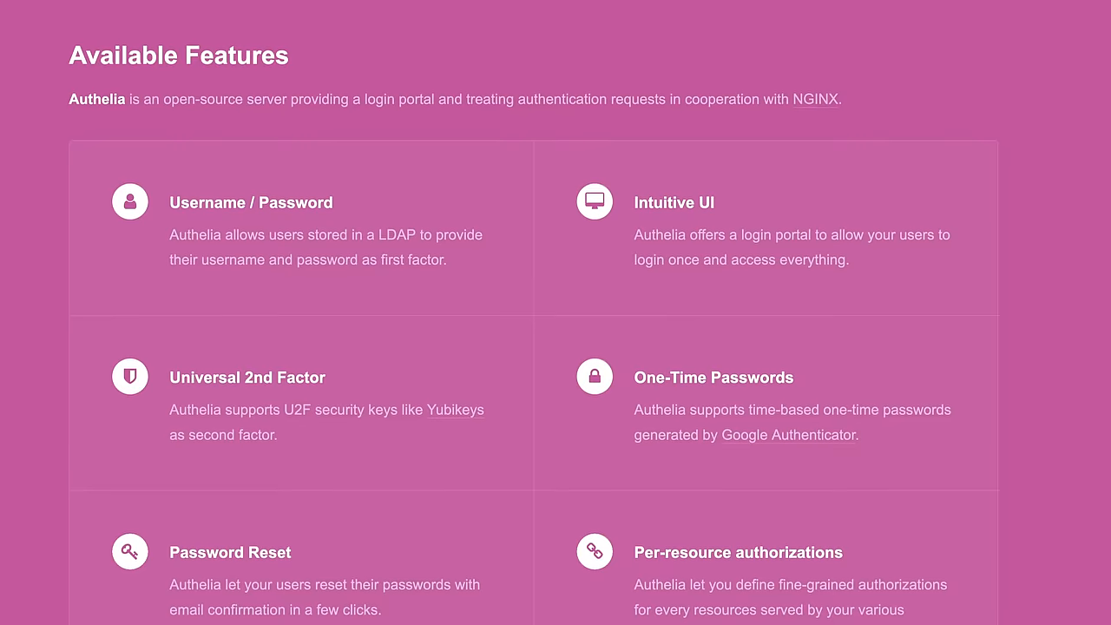
scroll("down", 3)
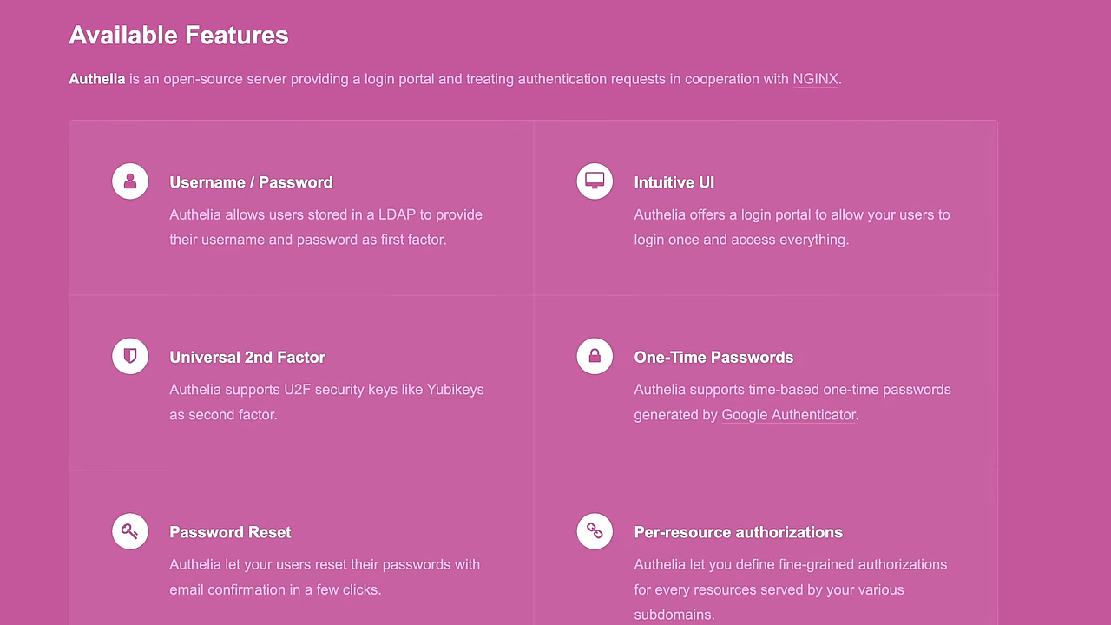
scroll("down", 3)
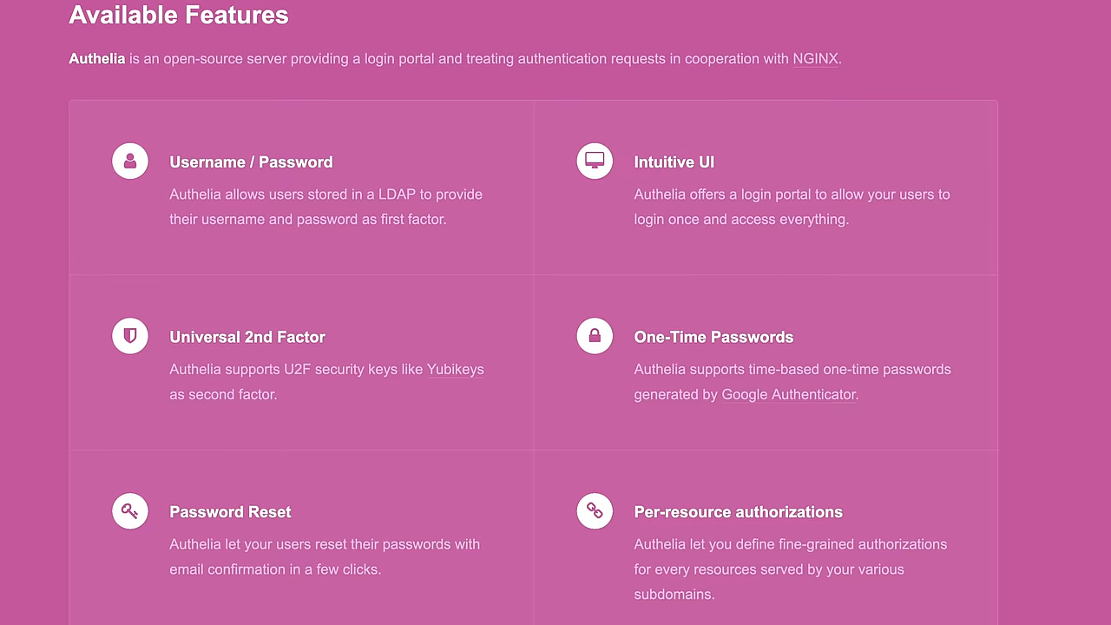